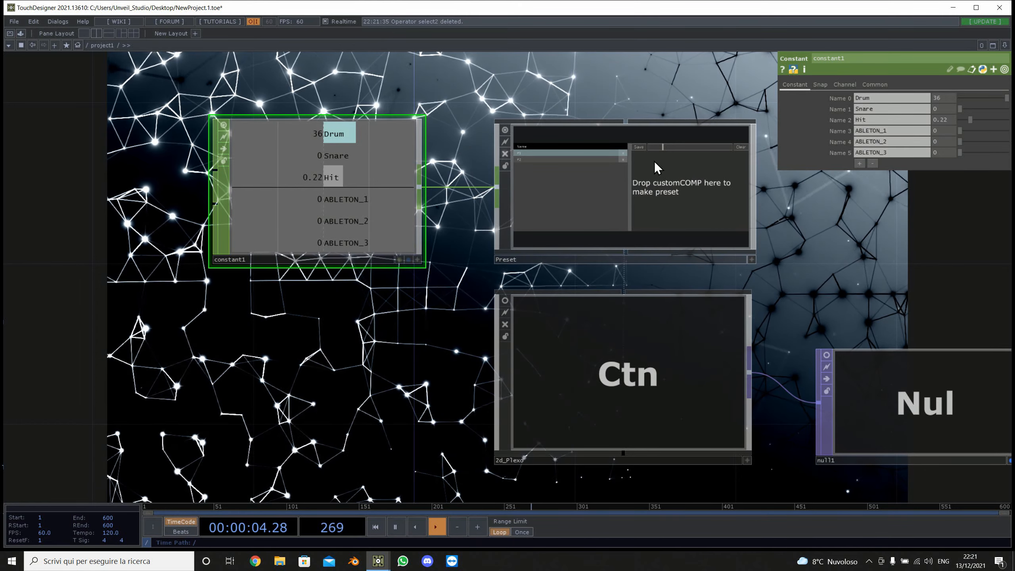
# - Zoom the network to bring the Preset component's panel settings into view
pyautogui.scroll(-3)
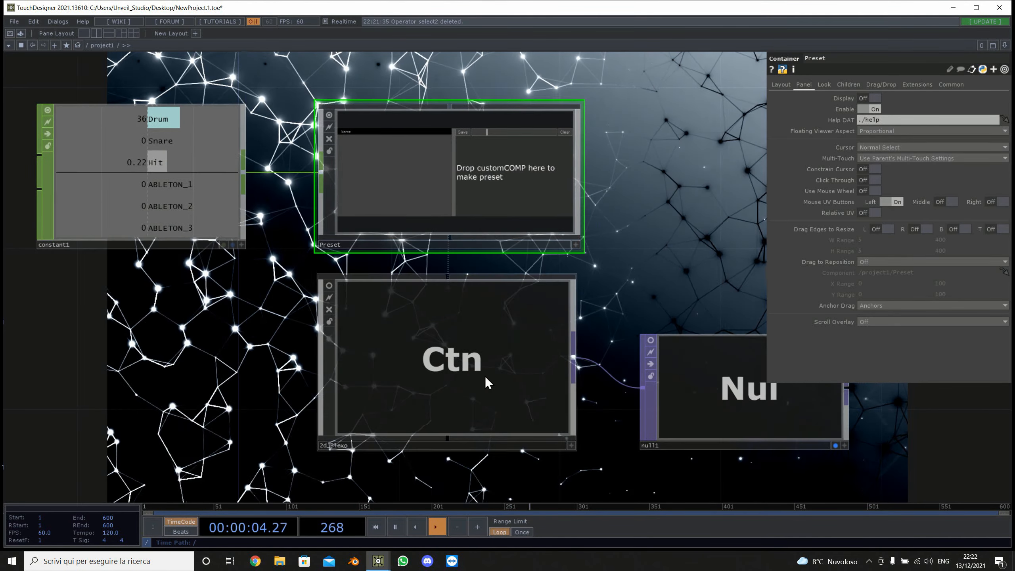
# - Select the 2d_Plexo container to display its 1920×1080, zoom 16 and glow parameters
pyautogui.click(446, 359)
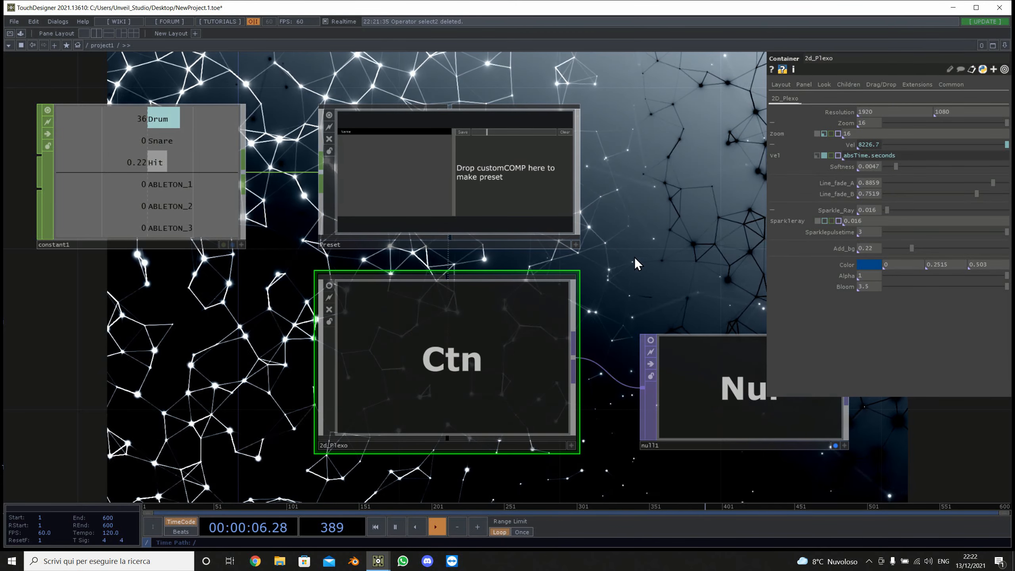
pyautogui.moveTo(703, 105)
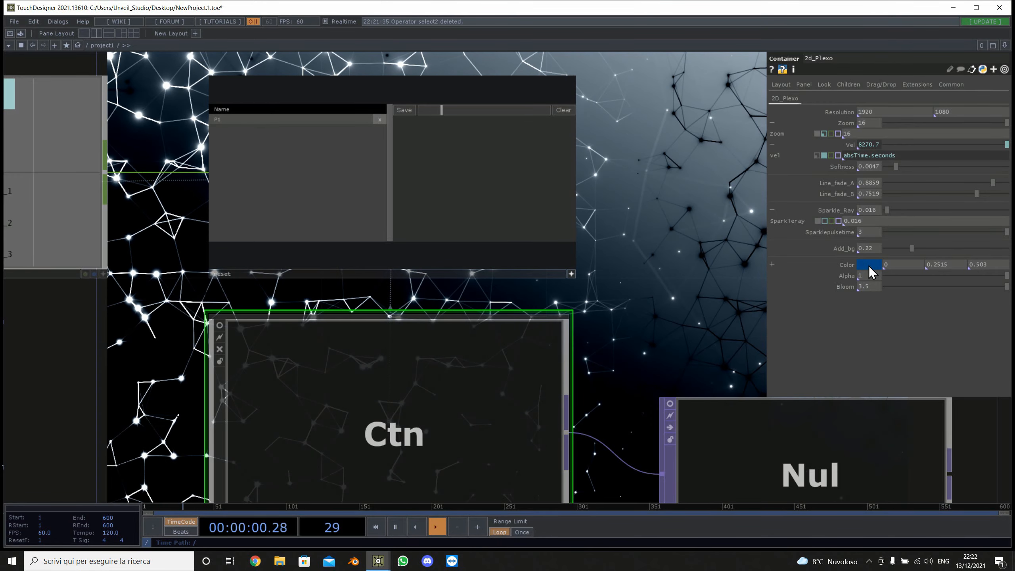
# - Adjust the plexo colour, store it as preset P2, then recall a stored preset
pyautogui.click(870, 264)
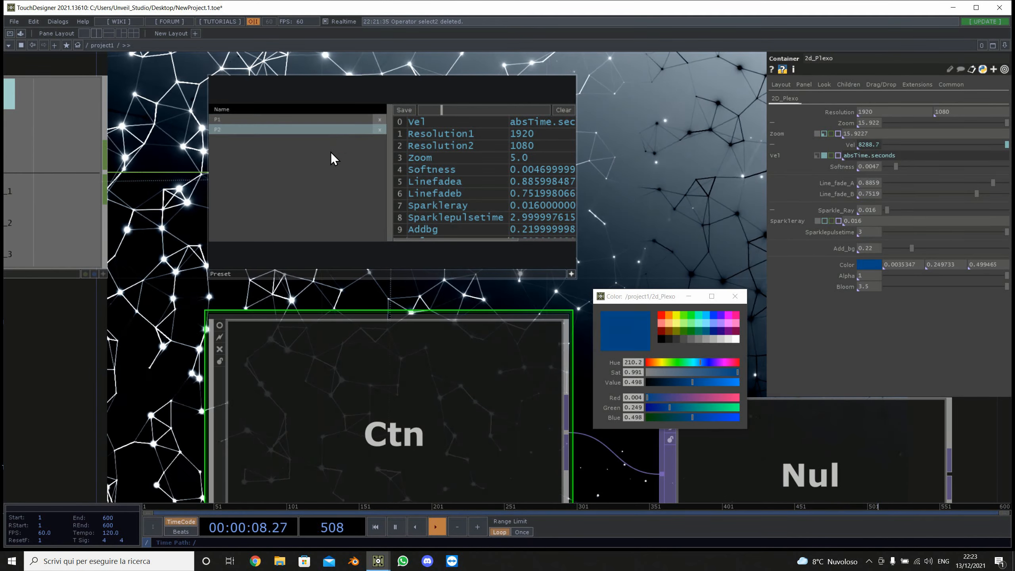
pyautogui.click(661, 362)
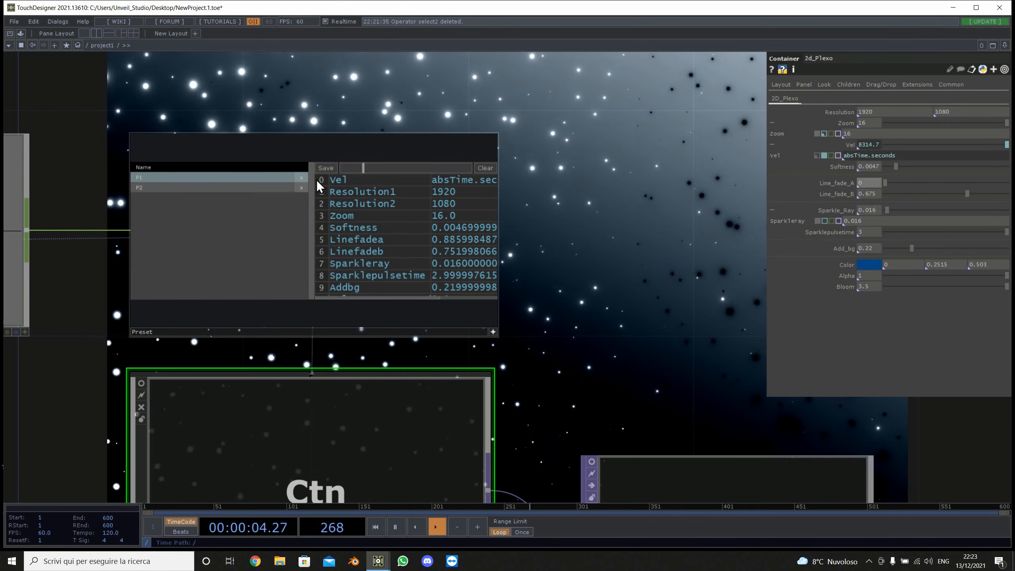
# - Tint the plexo colour green, save presets P3 and P4, and recall them from the list
pyautogui.click(872, 264)
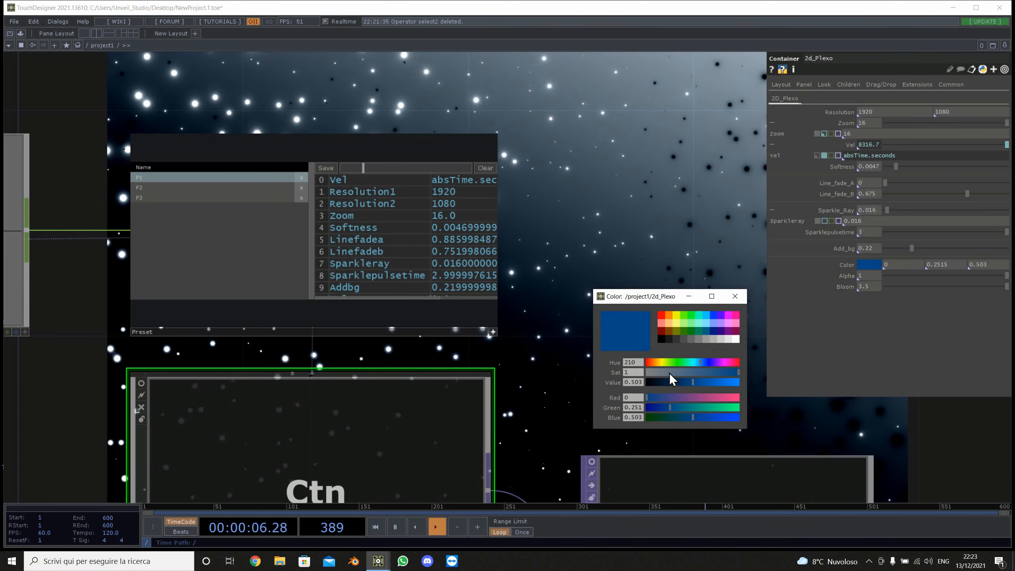
pyautogui.click(671, 362)
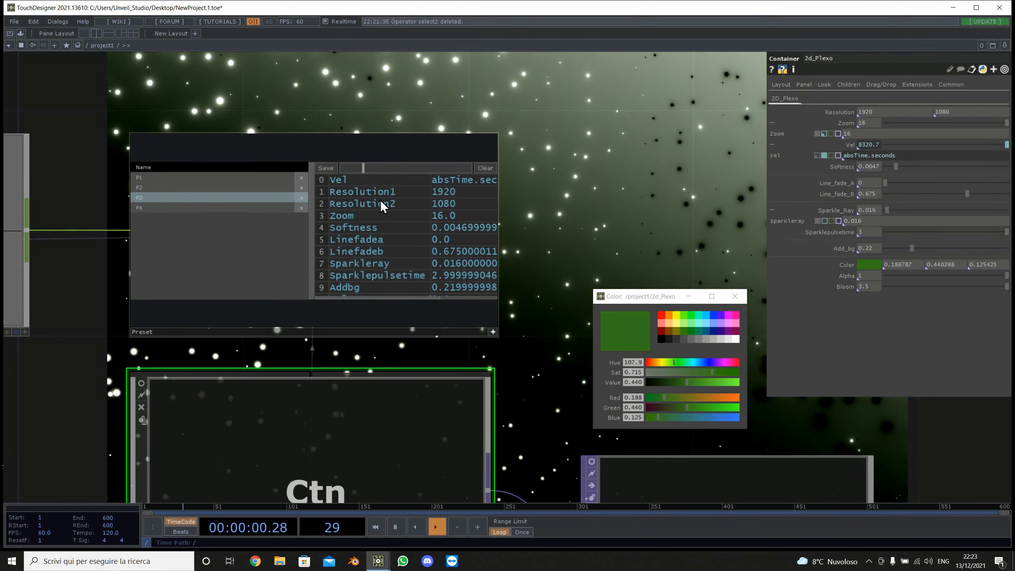
pyautogui.click(221, 208)
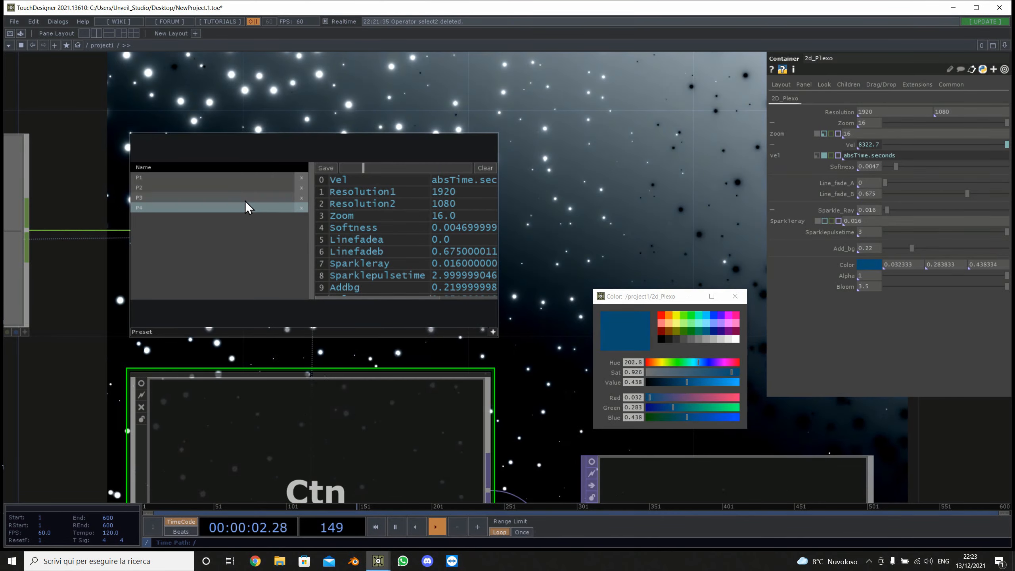
pyautogui.click(220, 187)
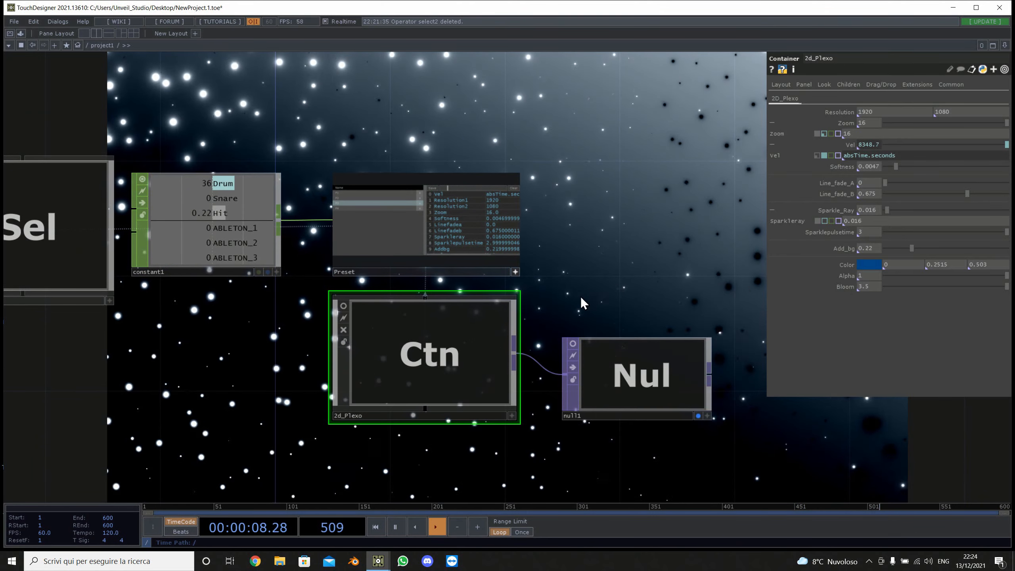
# - Select the Preset container and frame the network from select1 to null1
pyautogui.click(425, 221)
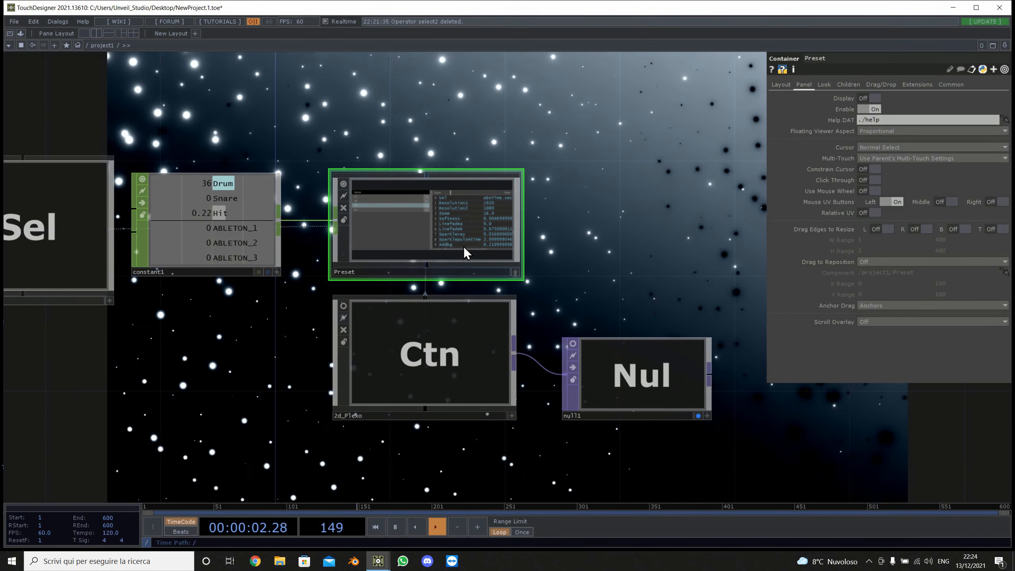
pyautogui.doubleClick(424, 224)
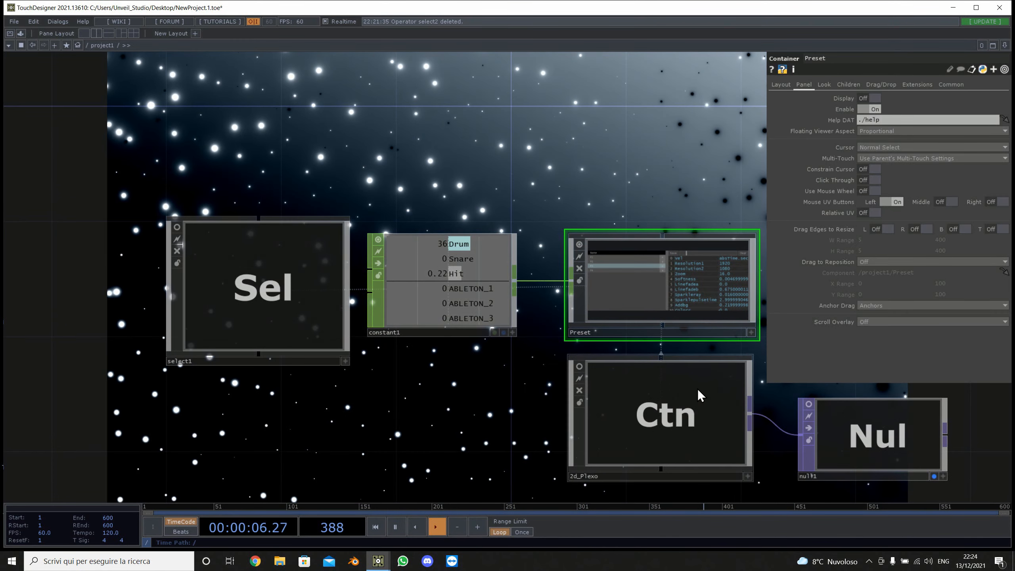
# - In select1's export mapping, target the Drum channel at the plexo's Sparkleray parameter
pyautogui.click(660, 414)
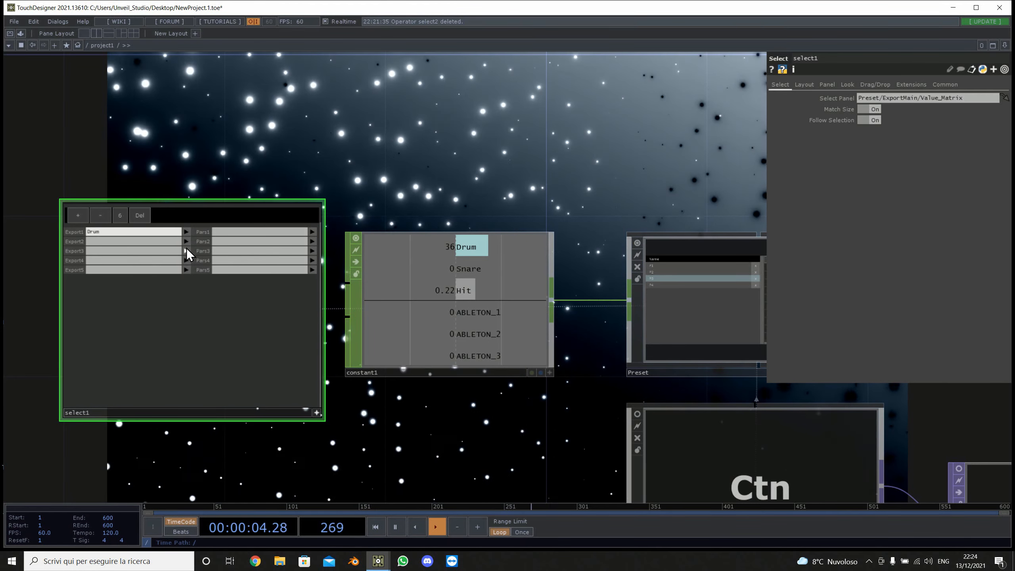
pyautogui.click(757, 450)
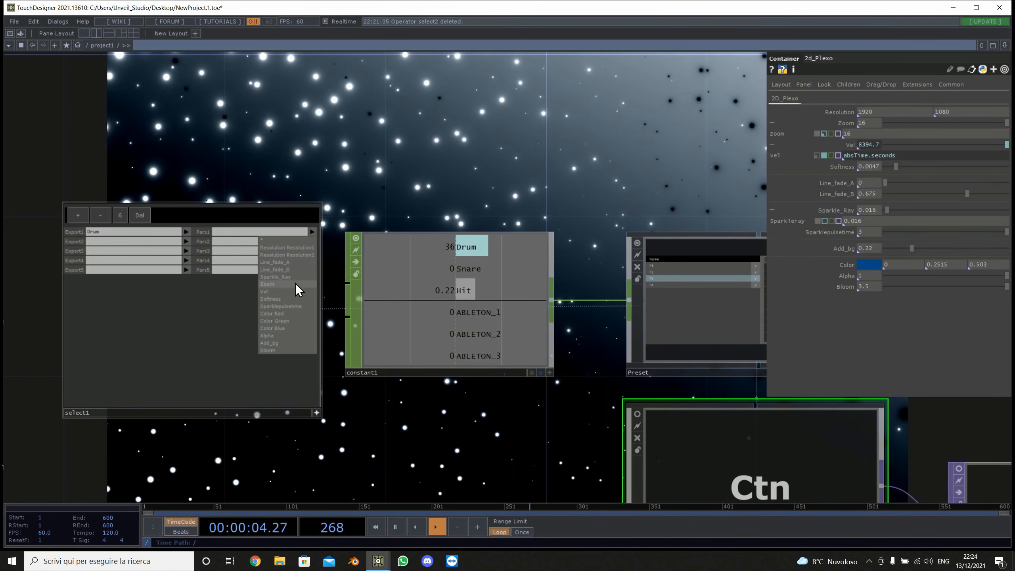
pyautogui.click(275, 277)
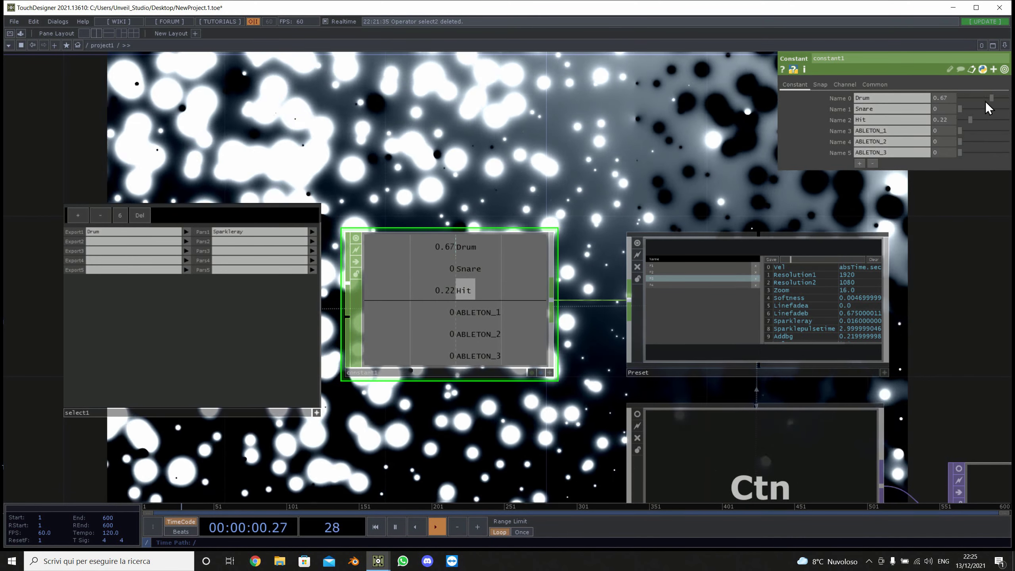
# - Recall another stored preset while Drum at 0.62 keeps driving sparkle size, then view constant1
pyautogui.click(758, 447)
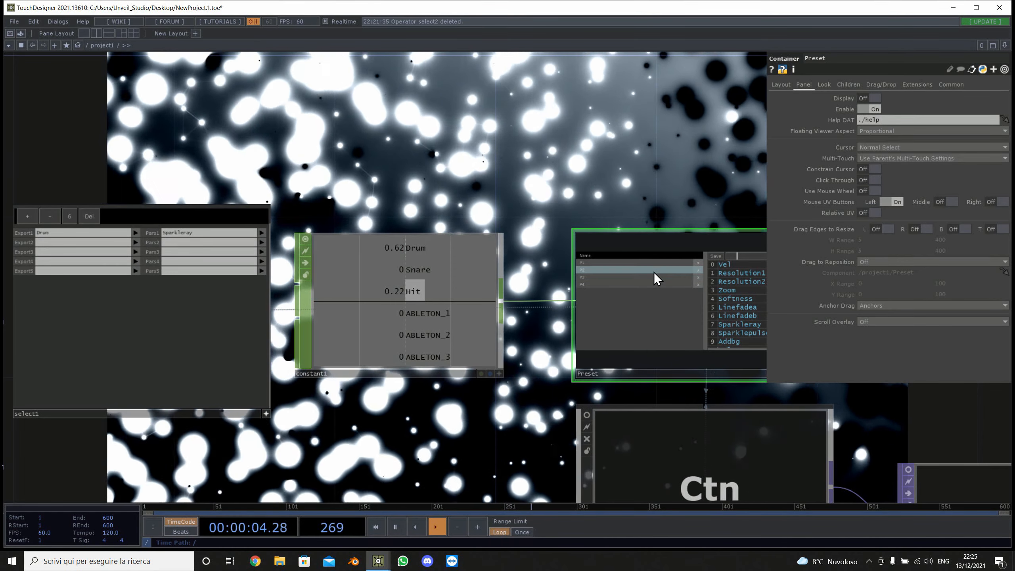
pyautogui.click(398, 305)
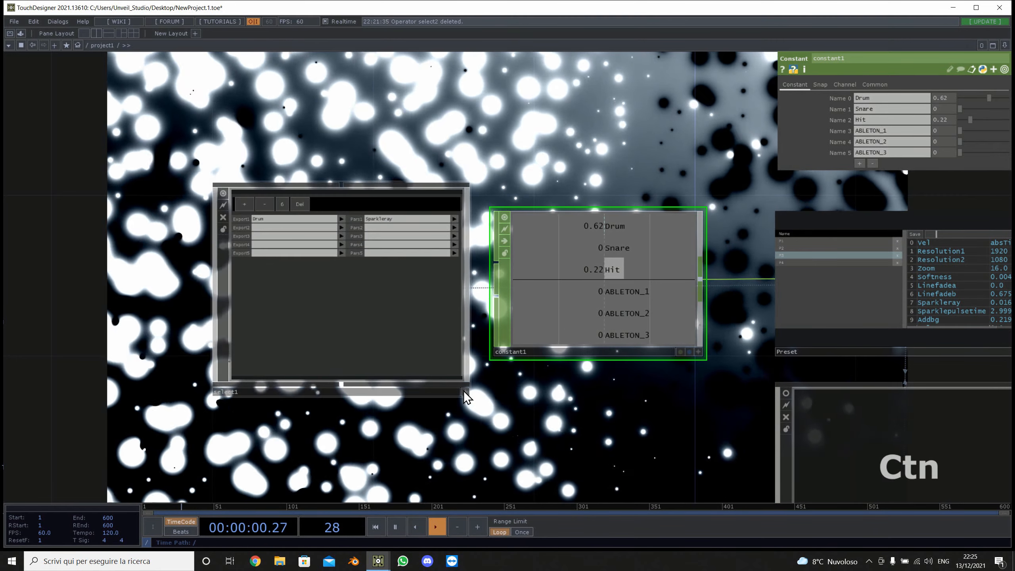
pyautogui.click(293, 291)
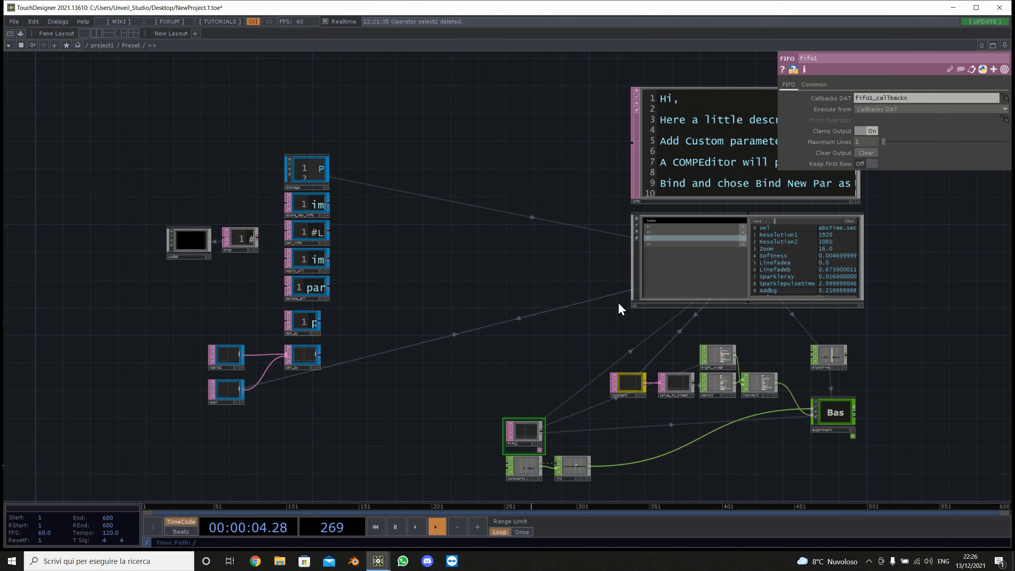
pyautogui.moveTo(201, 302)
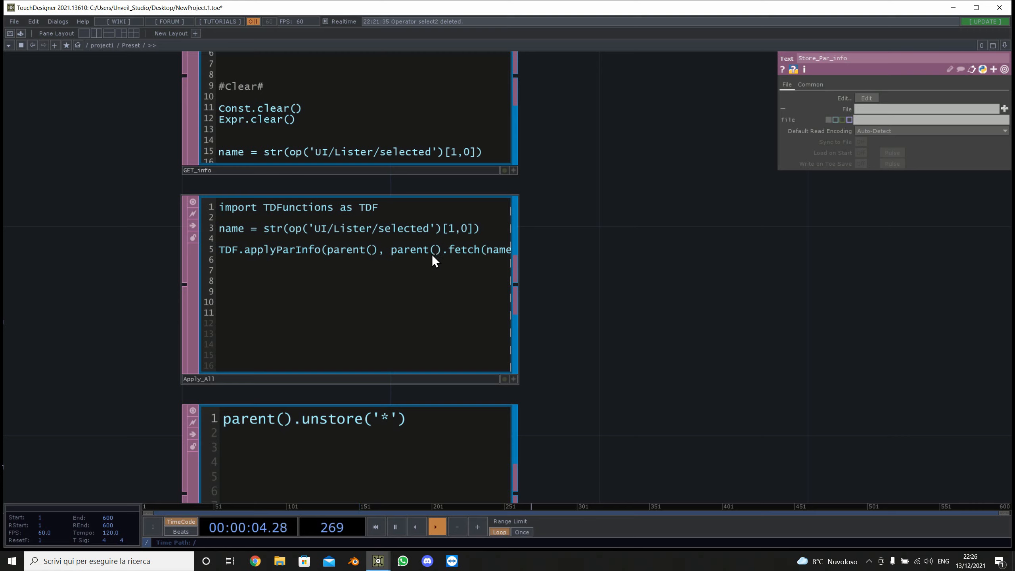
pyautogui.moveTo(546, 255)
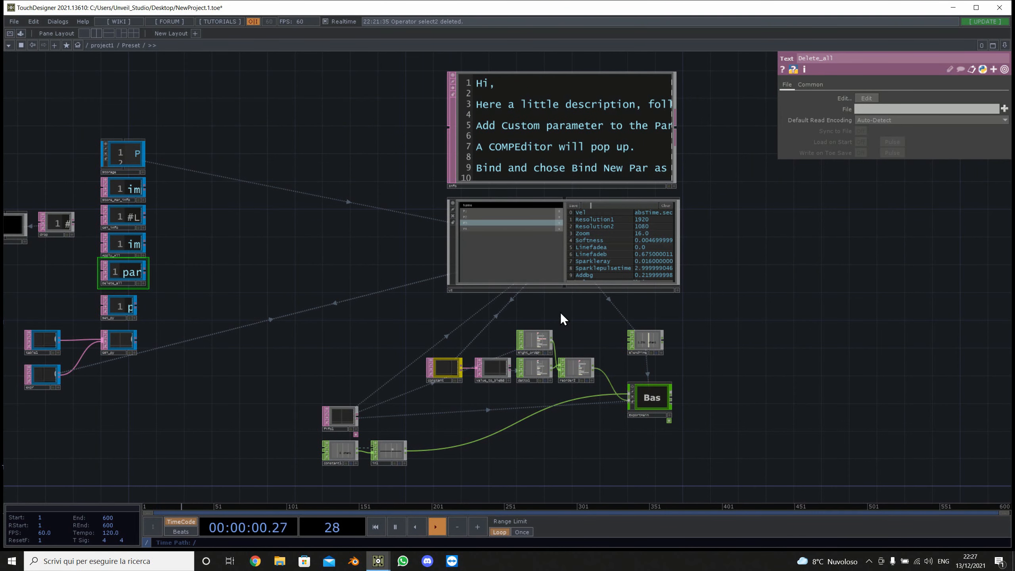
pyautogui.moveTo(591, 435)
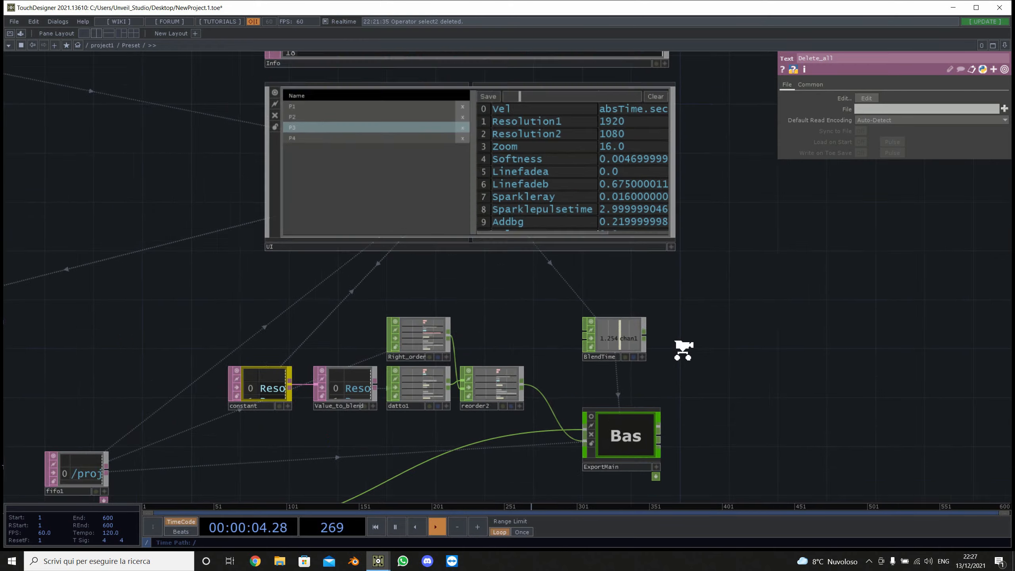
# - Dive into ExportMain and pan across its filter, delete, feedback and cross CHOPs
pyautogui.doubleClick(620, 434)
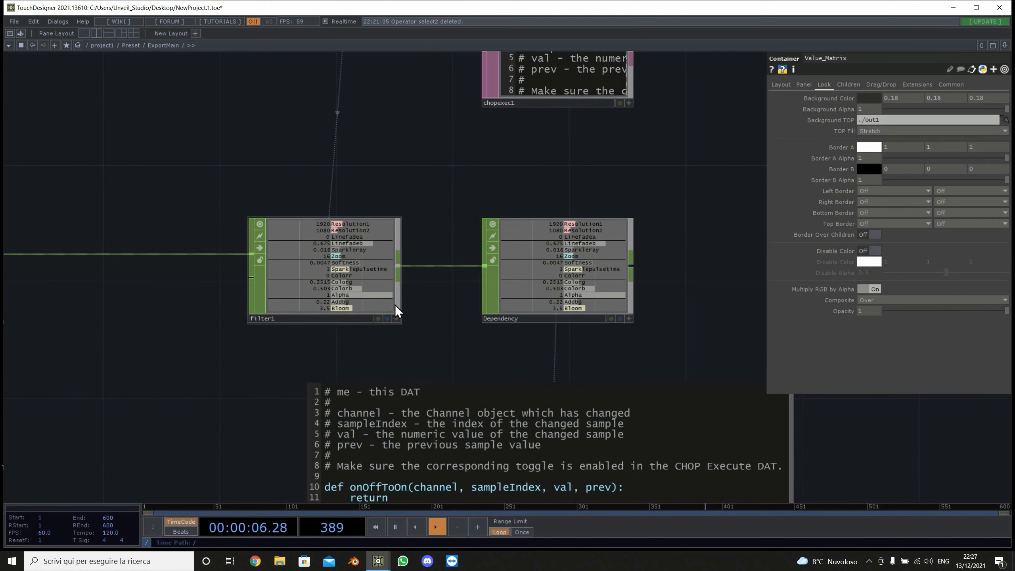
pyautogui.scroll(-3)
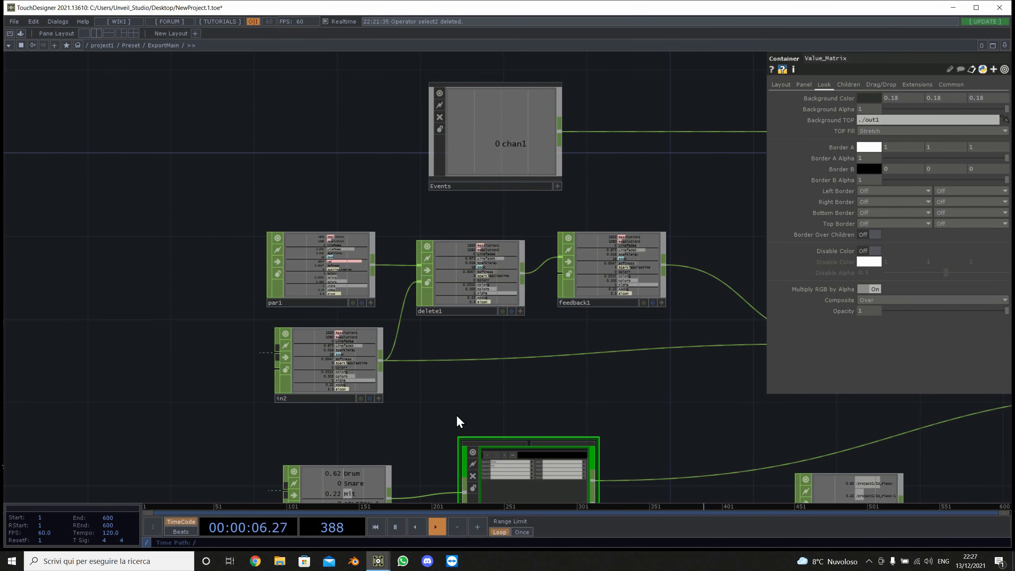
pyautogui.moveTo(323, 172)
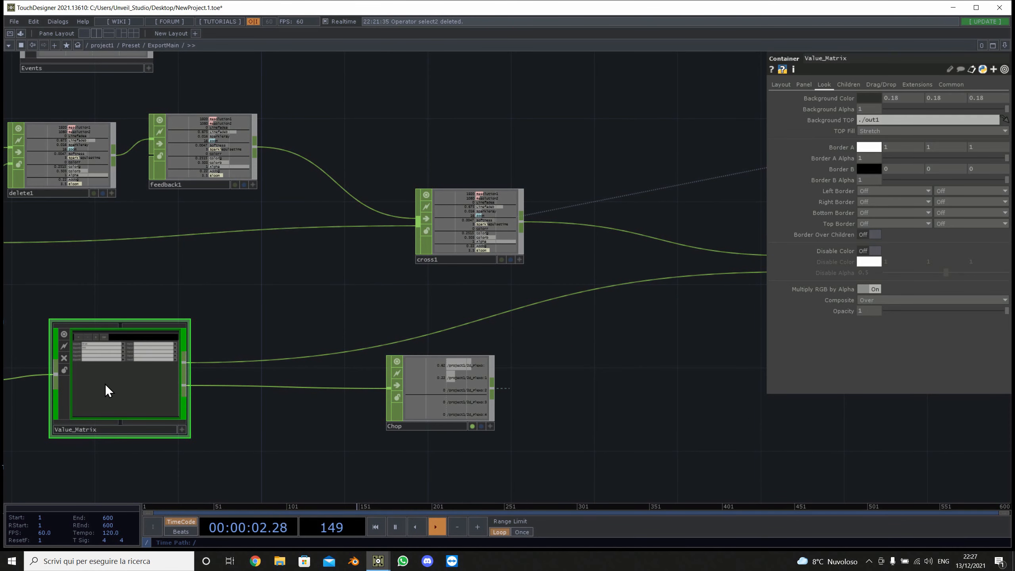
# - Enter Value_Matrix, inspect the Exporter component inside it, and return to the Value_Matrix network
pyautogui.doubleClick(108, 390)
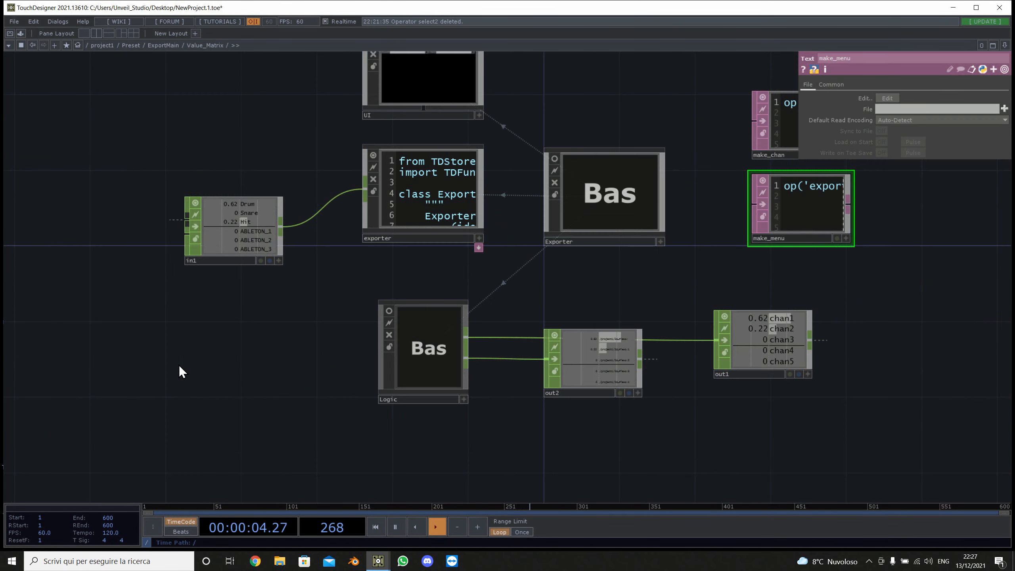
pyautogui.scroll(-3)
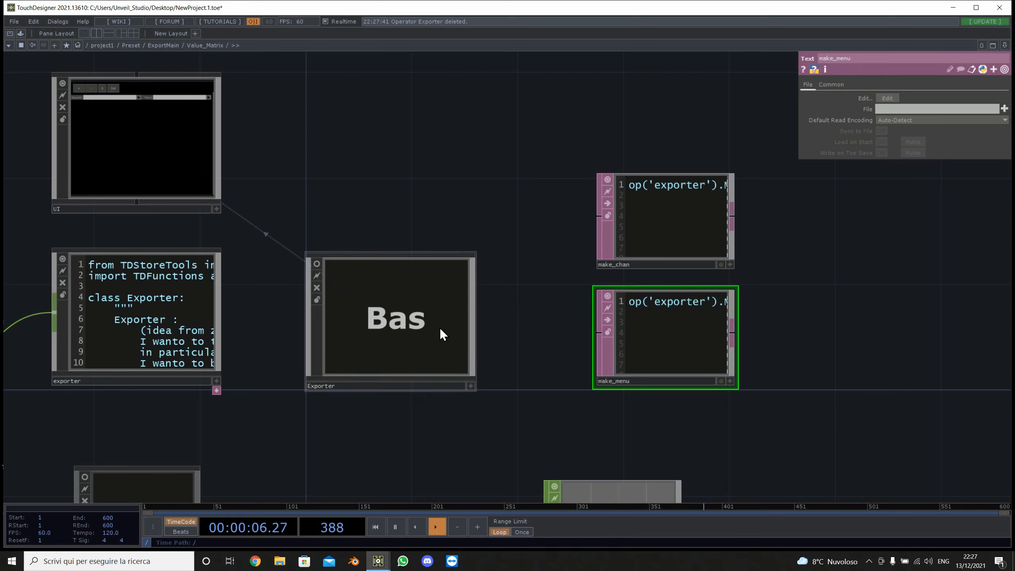
pyautogui.click(673, 235)
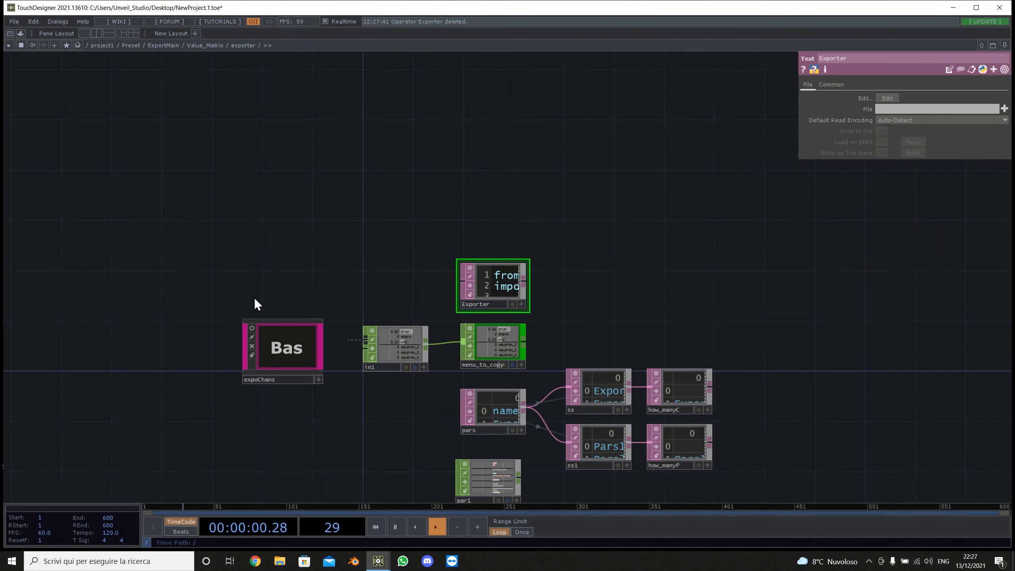
pyautogui.click(282, 347)
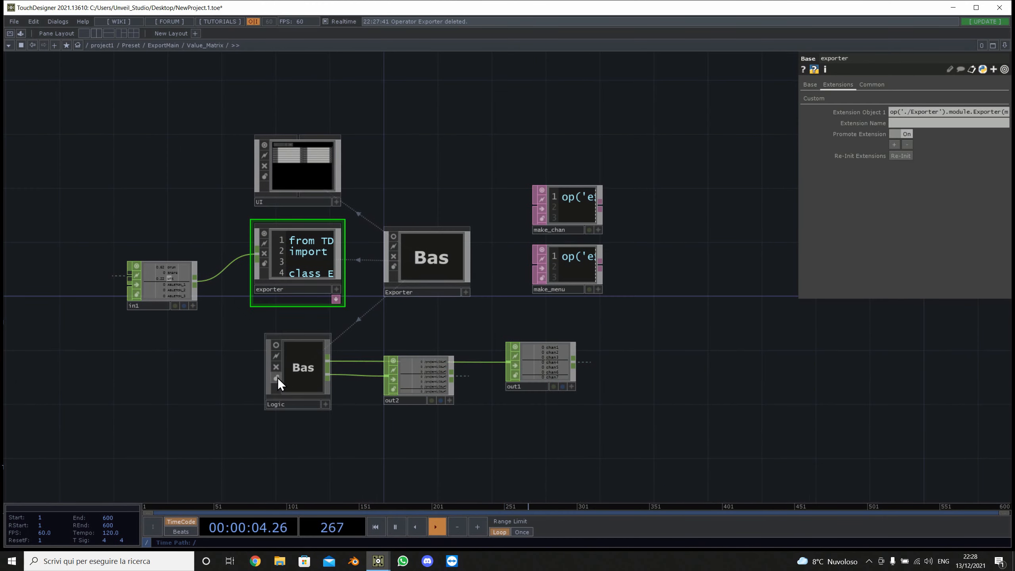
# - Review the EXPO chopexec callback script and select its tdu.Dependency(val) expression
pyautogui.doubleClick(302, 367)
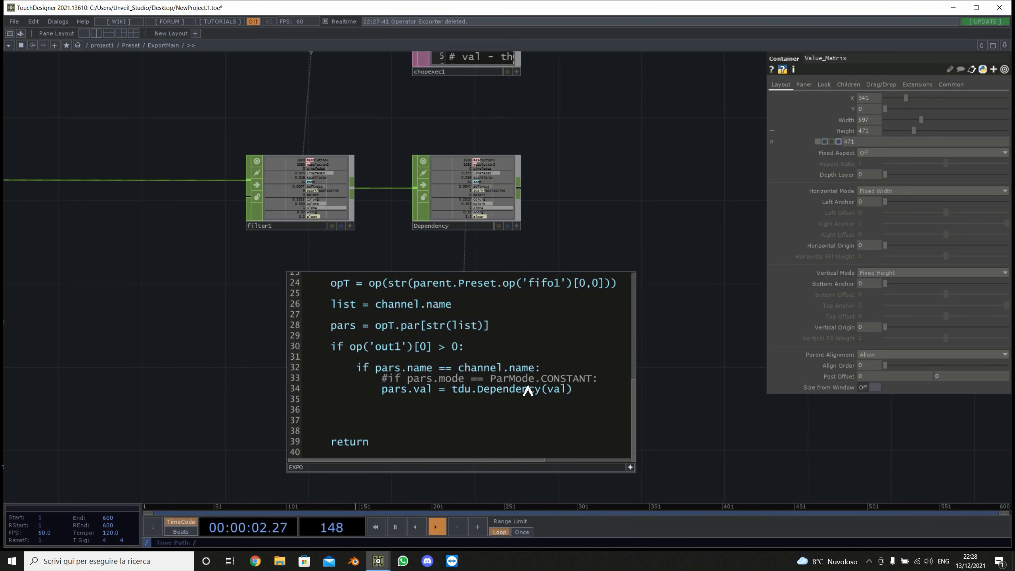
pyautogui.doubleClick(512, 390)
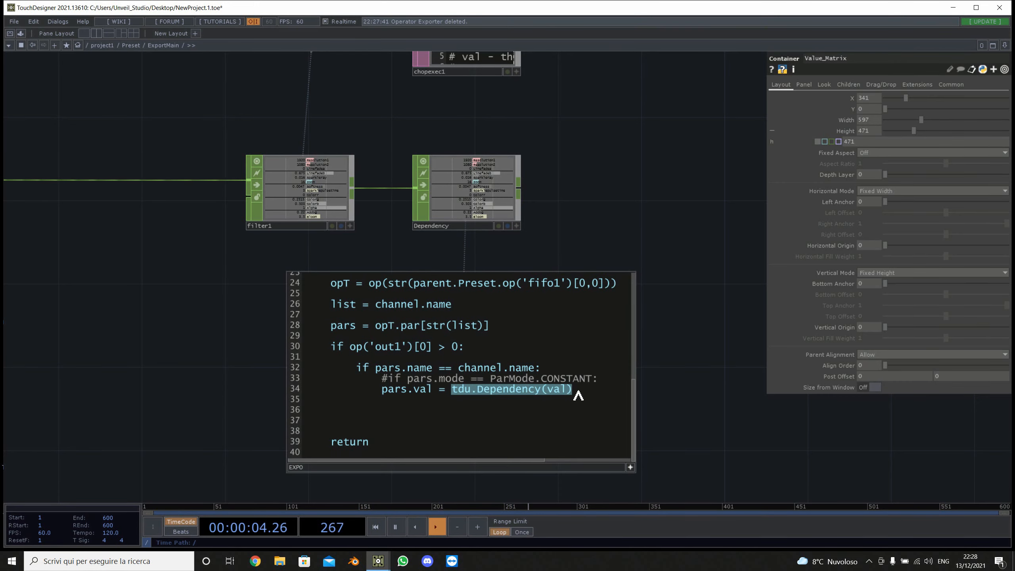
pyautogui.moveTo(641, 138)
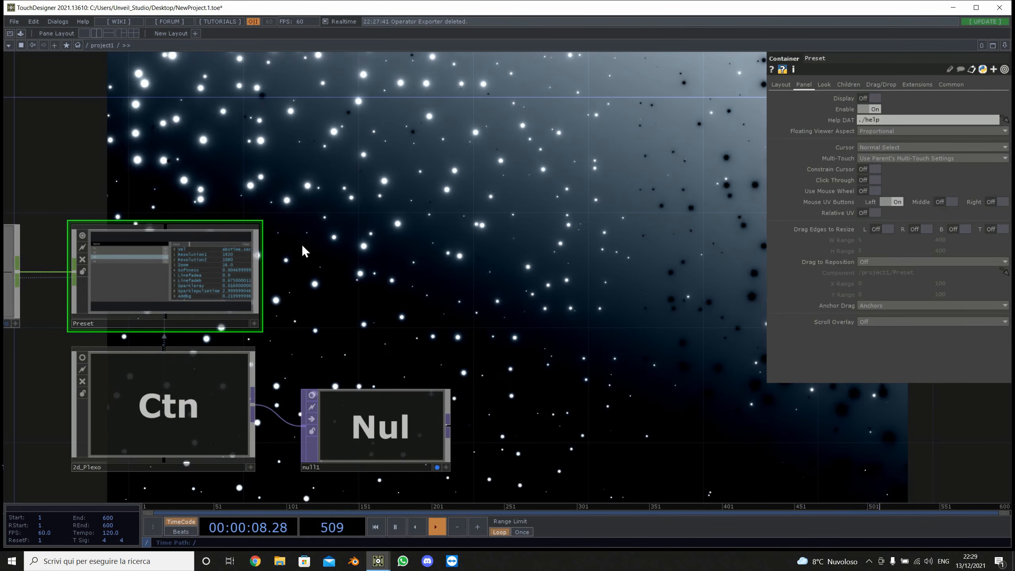
pyautogui.click(165, 404)
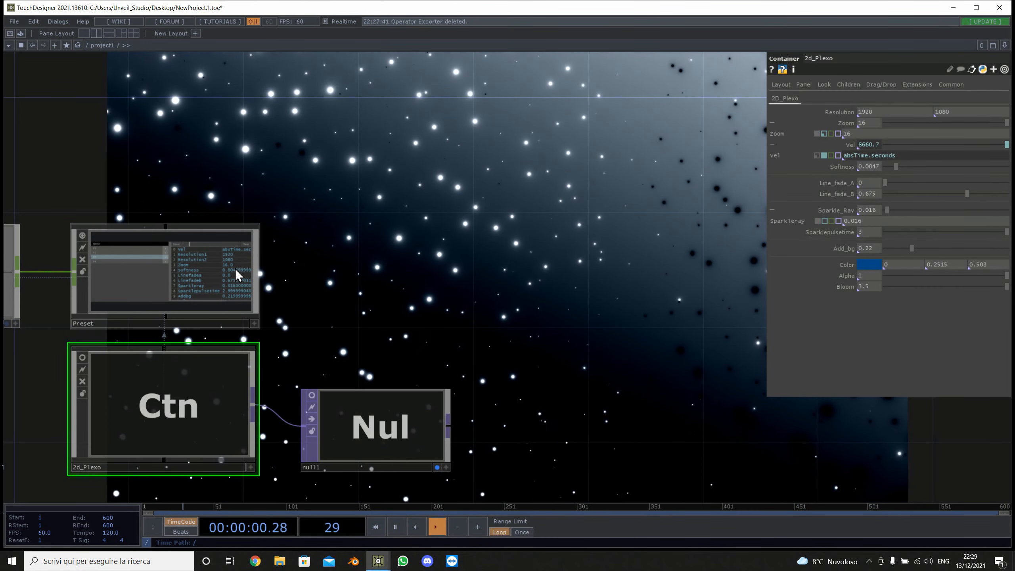
pyautogui.click(163, 272)
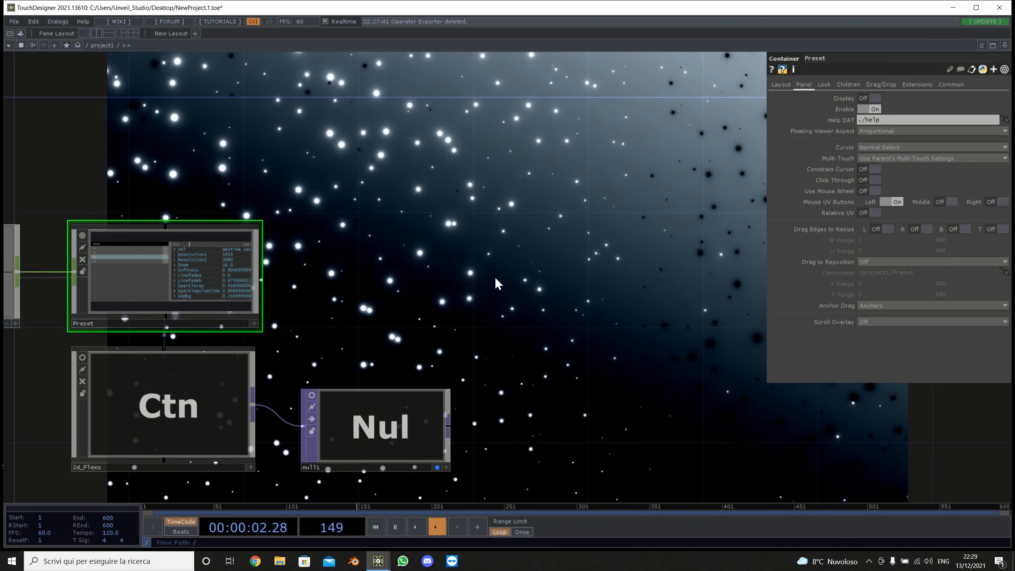